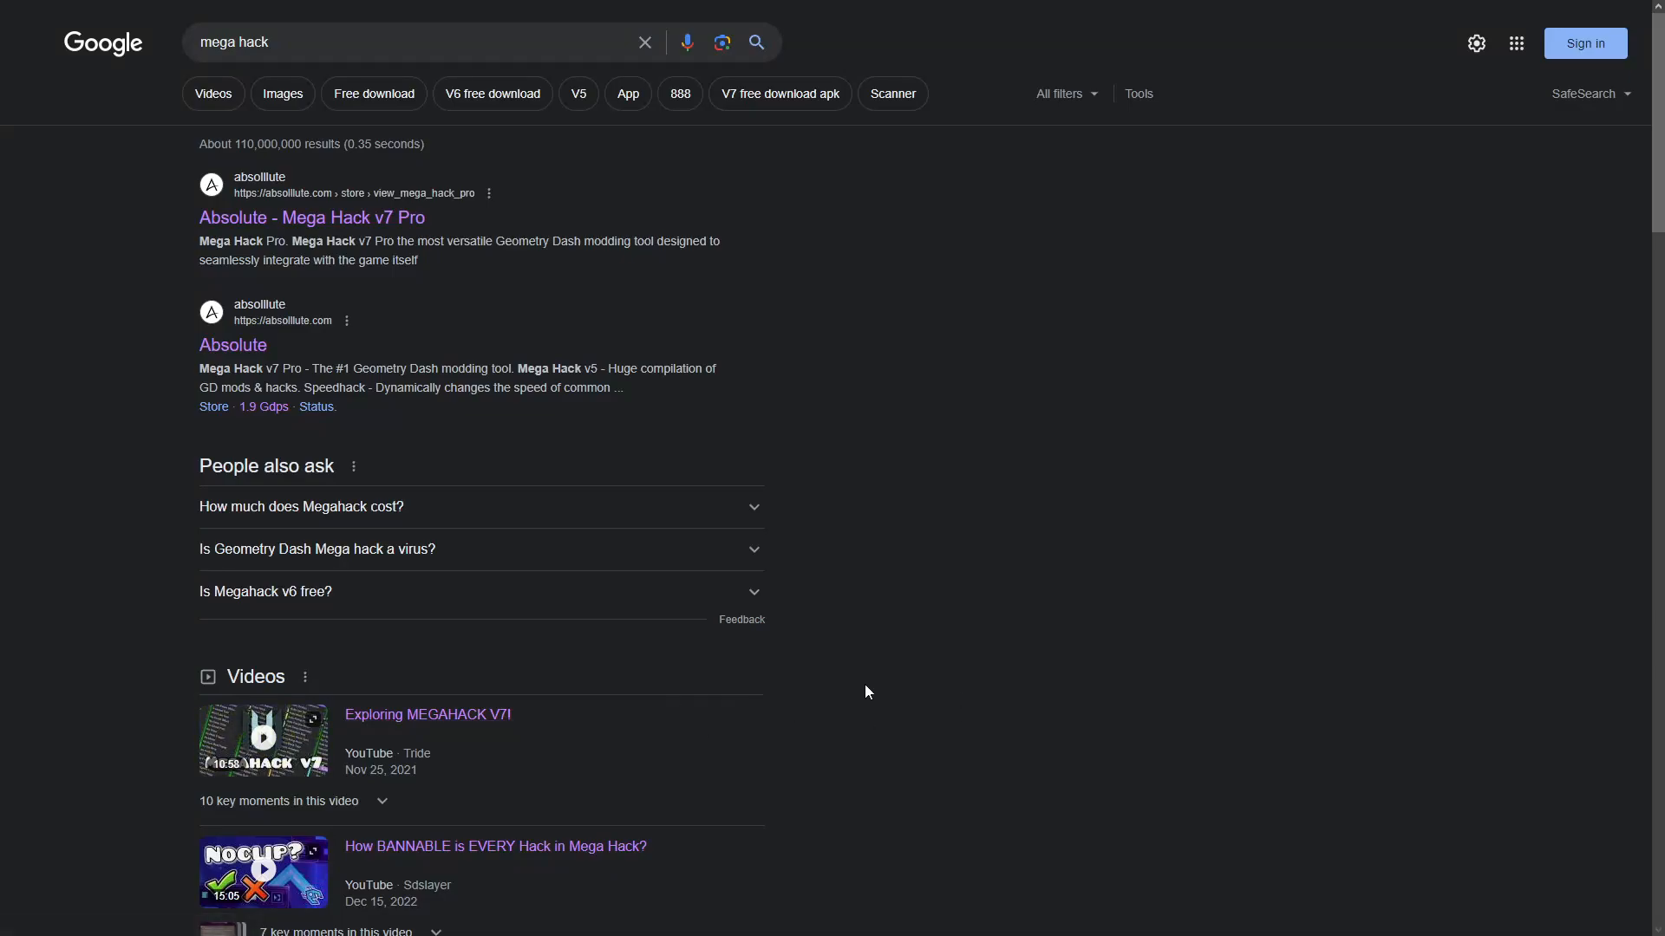
mouse_move(859, 664)
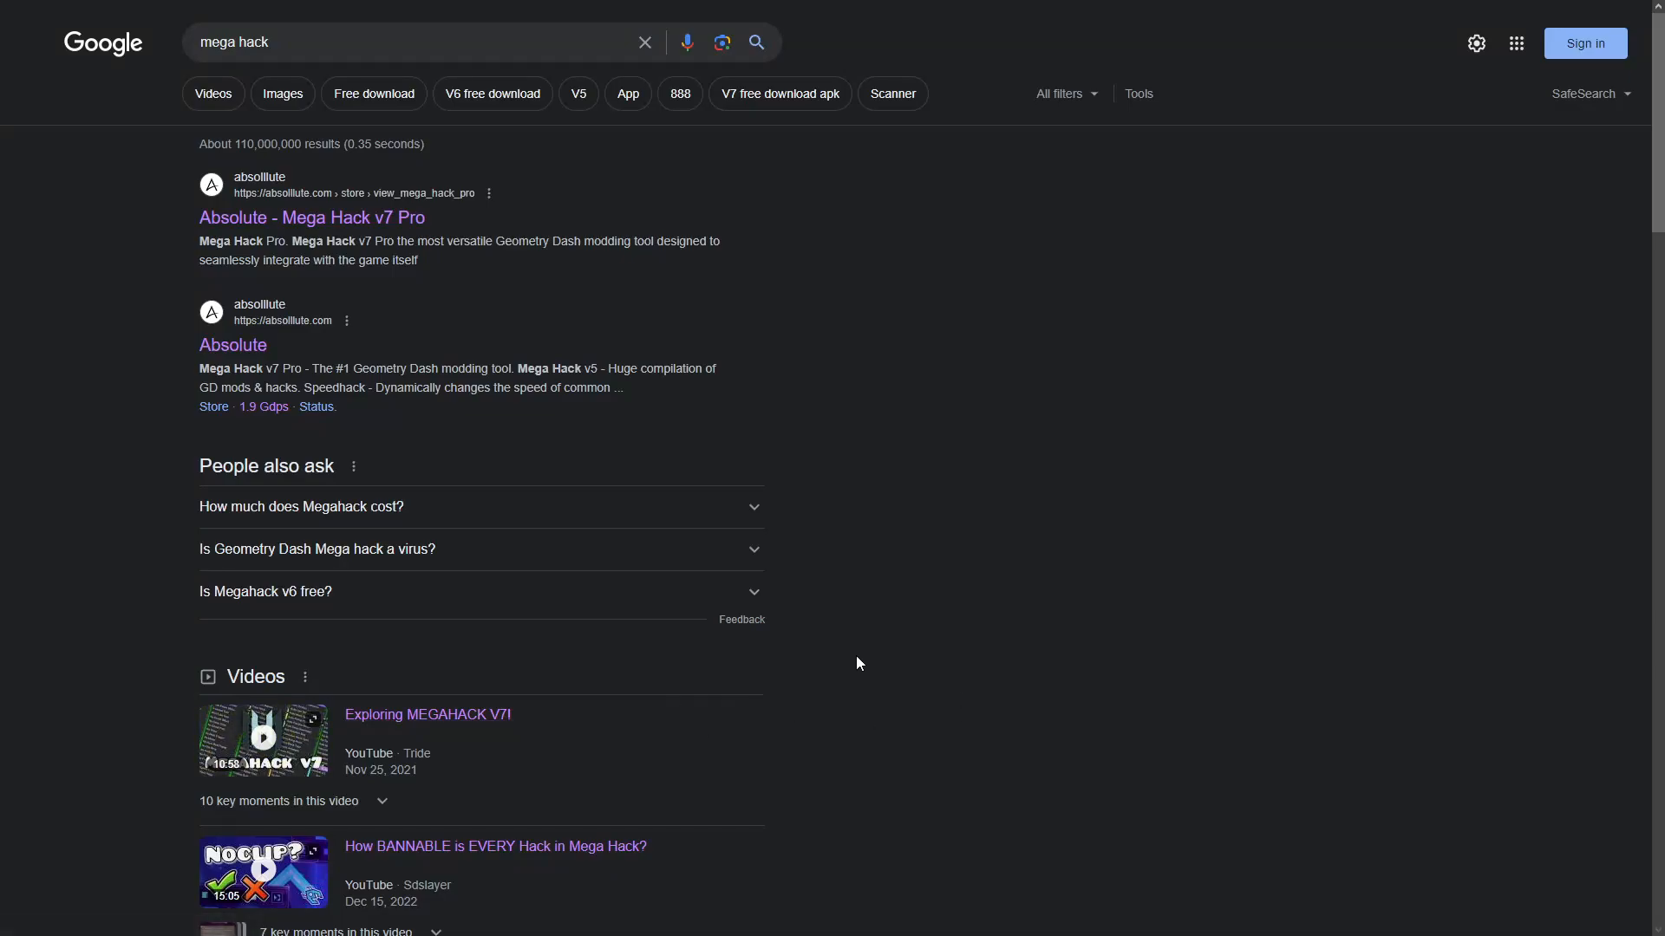
mouse_move(840, 656)
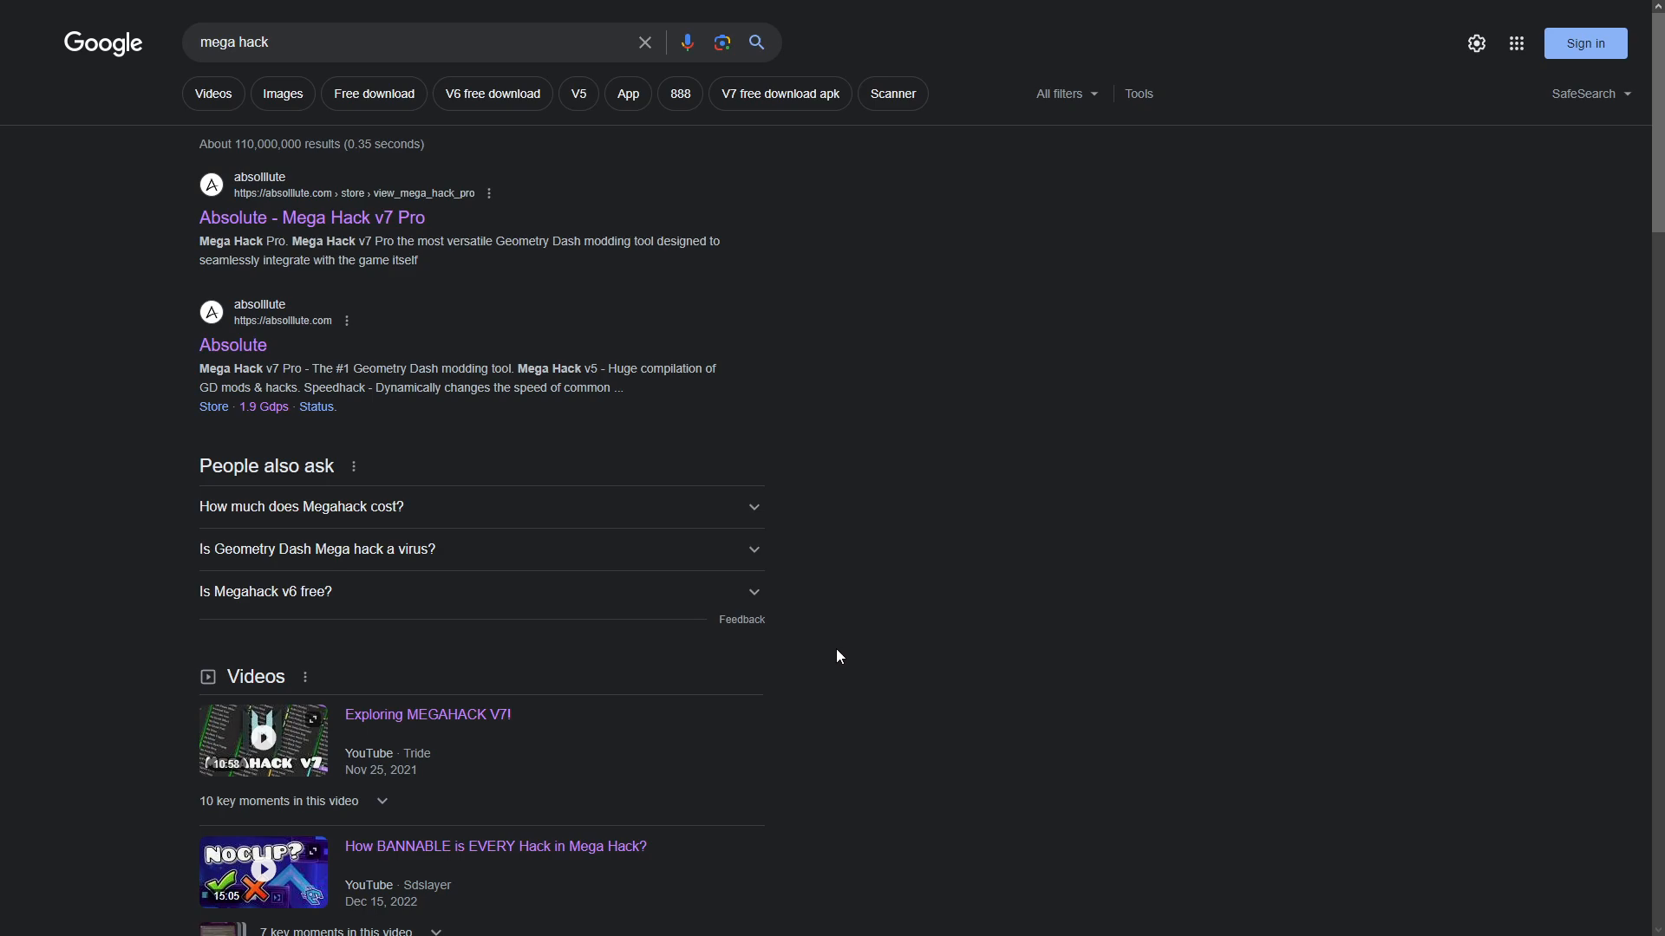
mouse_move(310, 219)
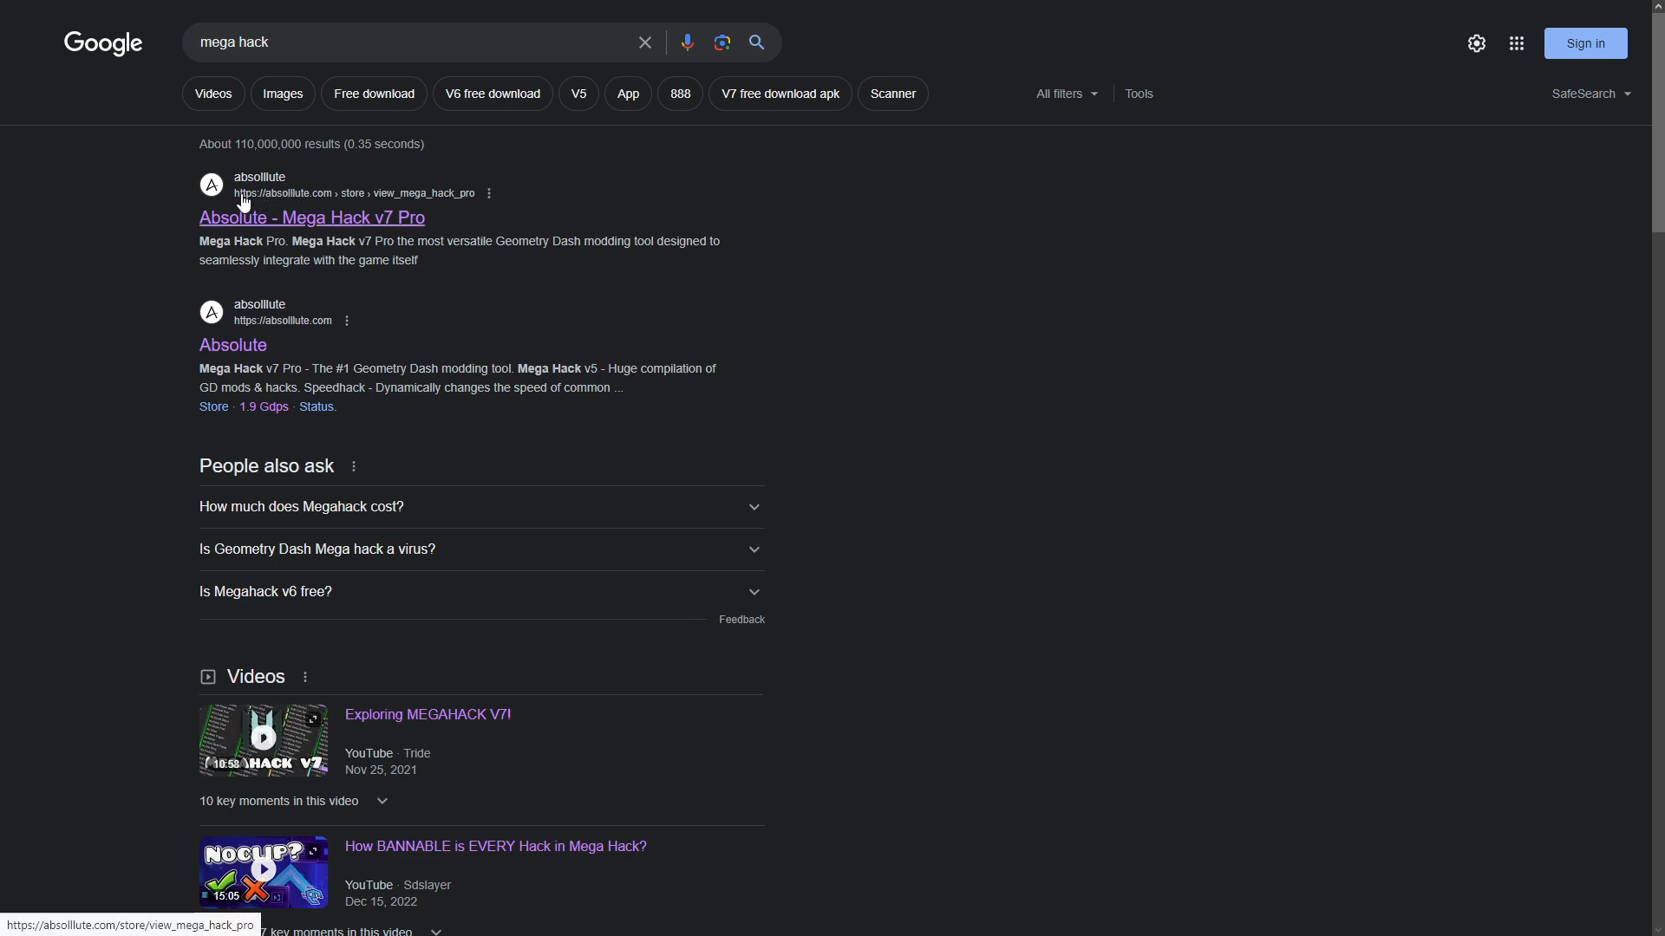
mouse_move(237, 206)
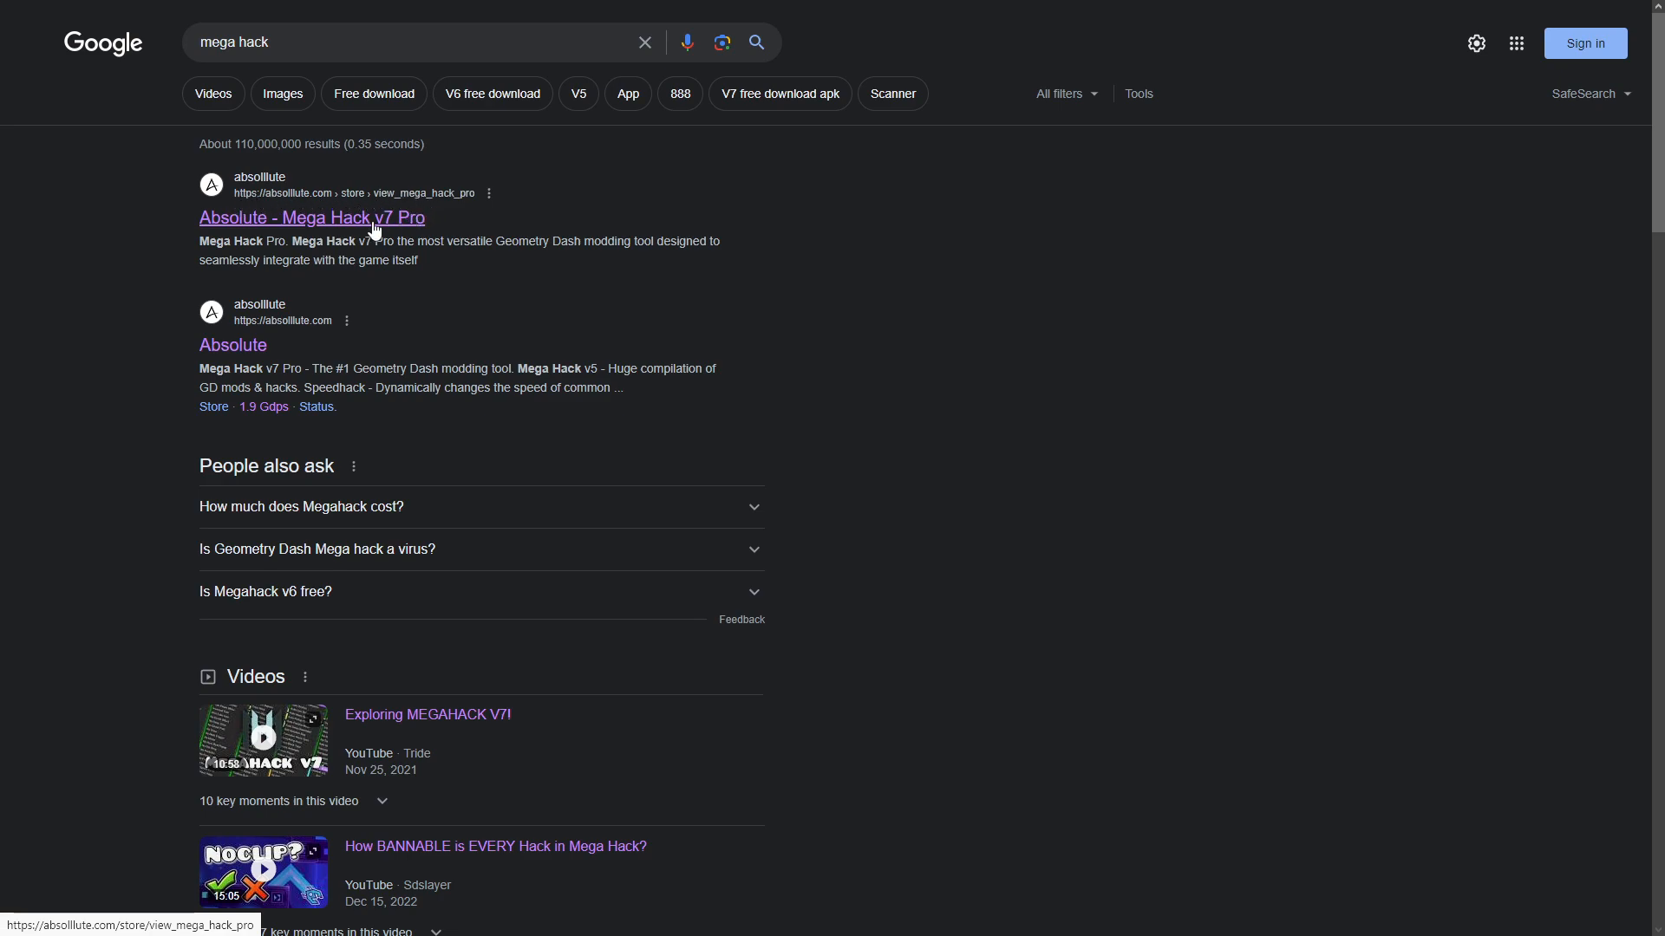
Step: From the 'Absolute - Mega Hack v7 Pro' result, reach the Absolute Mods Store download page
left_click(311, 219)
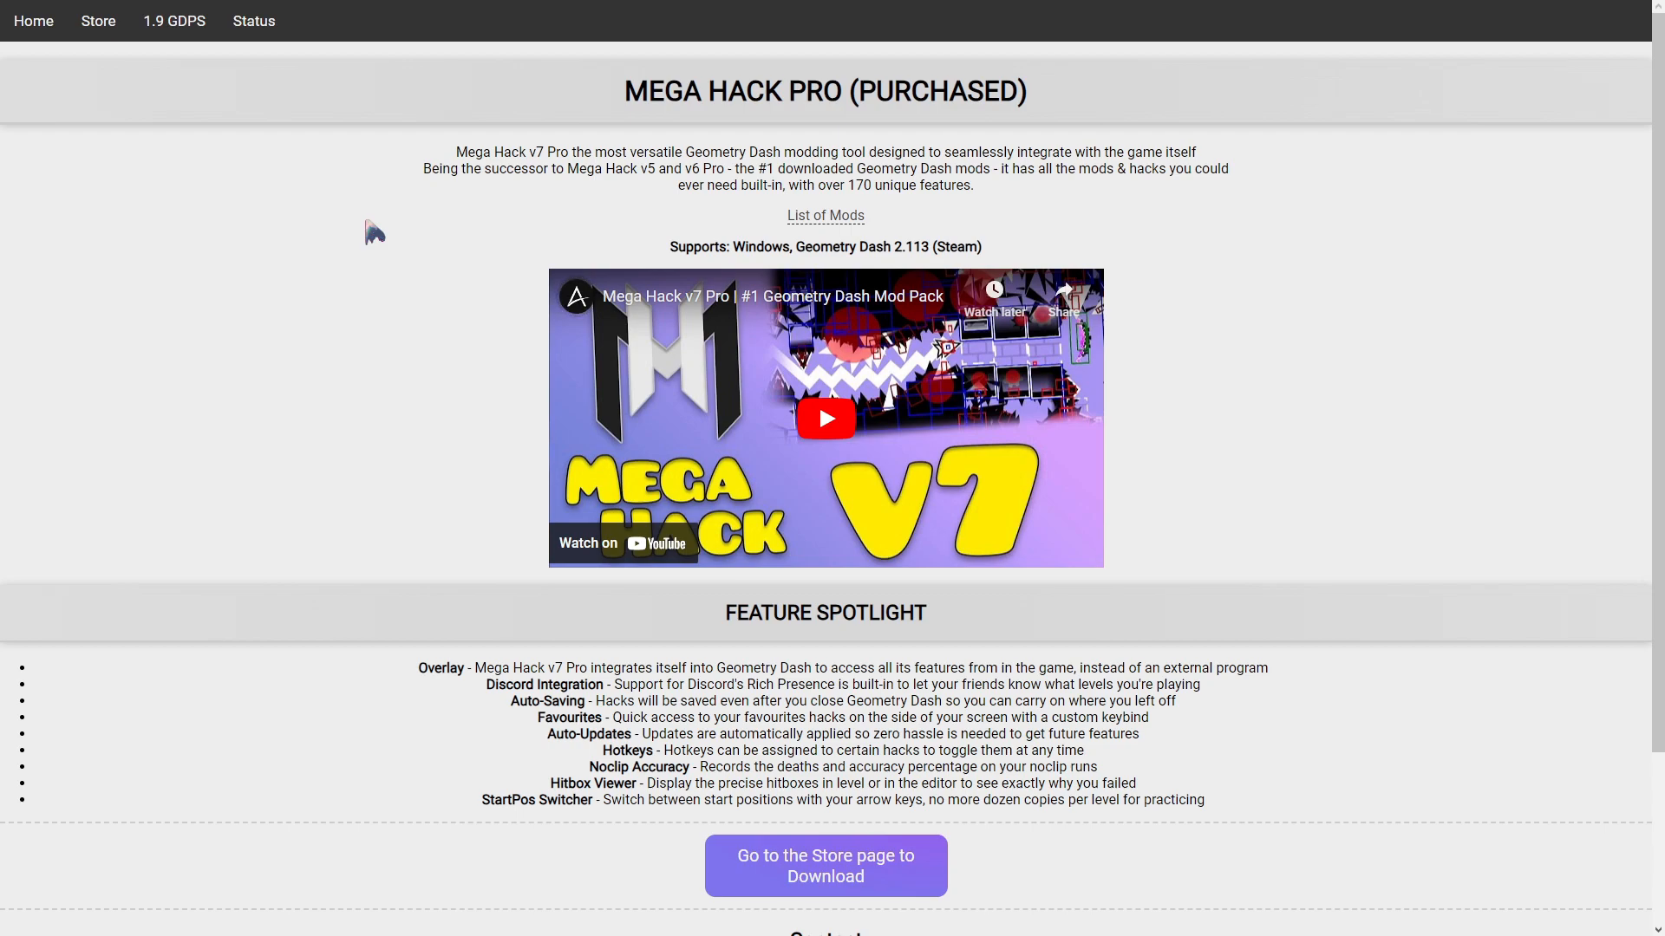
scroll("down", 3)
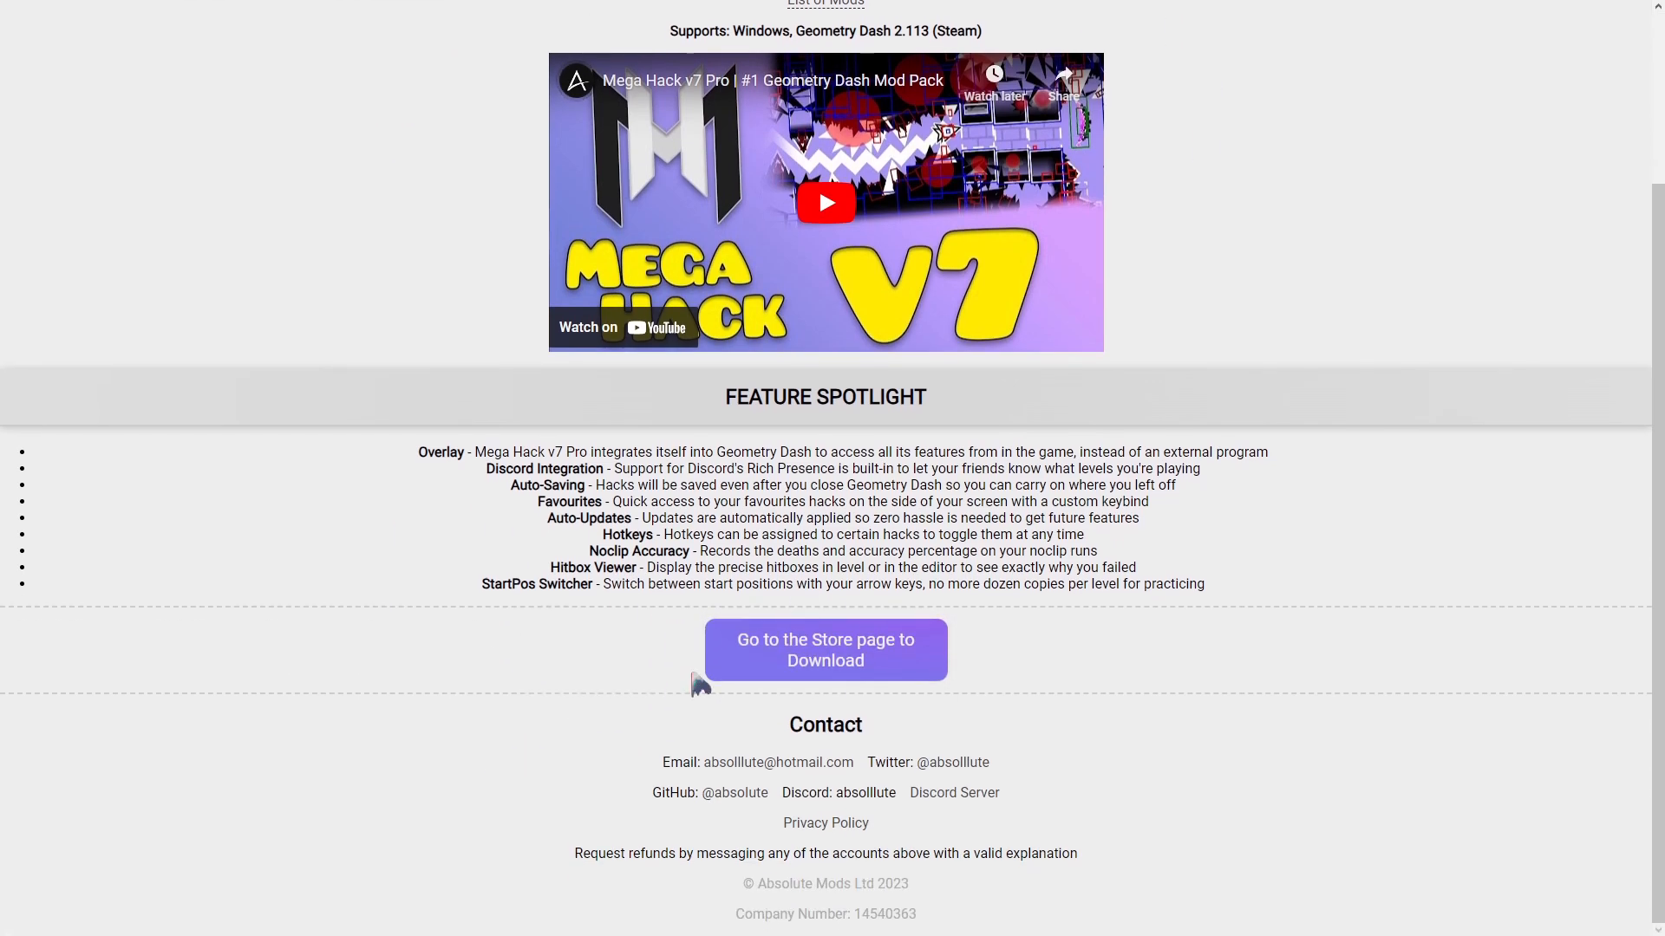
left_click(825, 650)
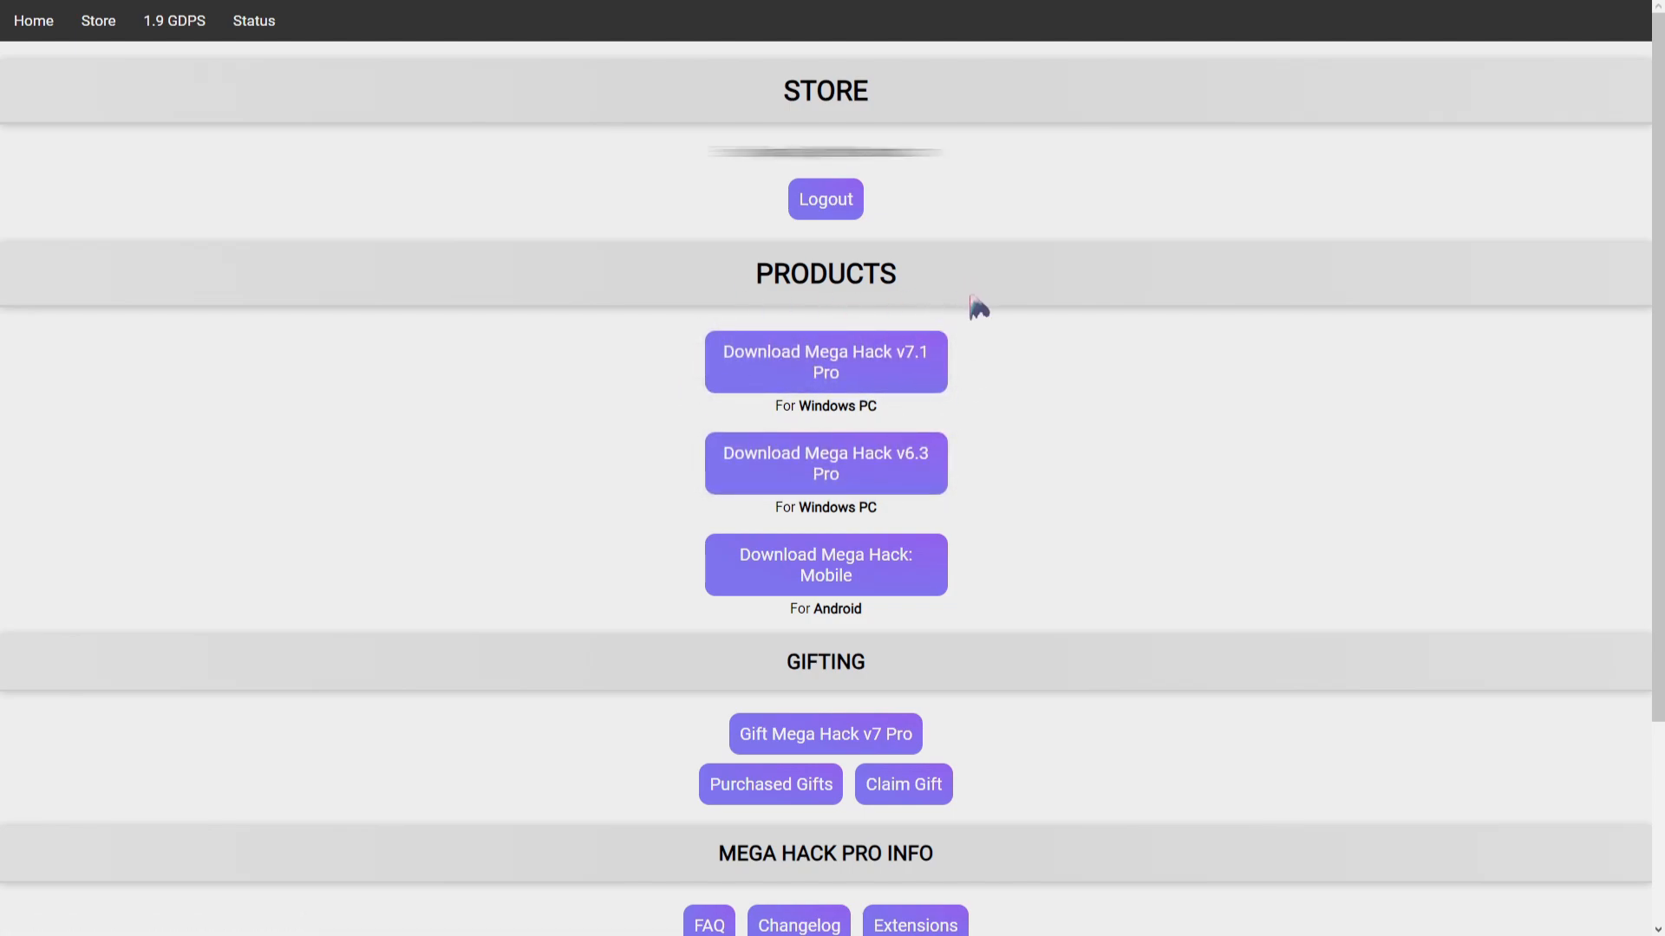
mouse_move(916, 430)
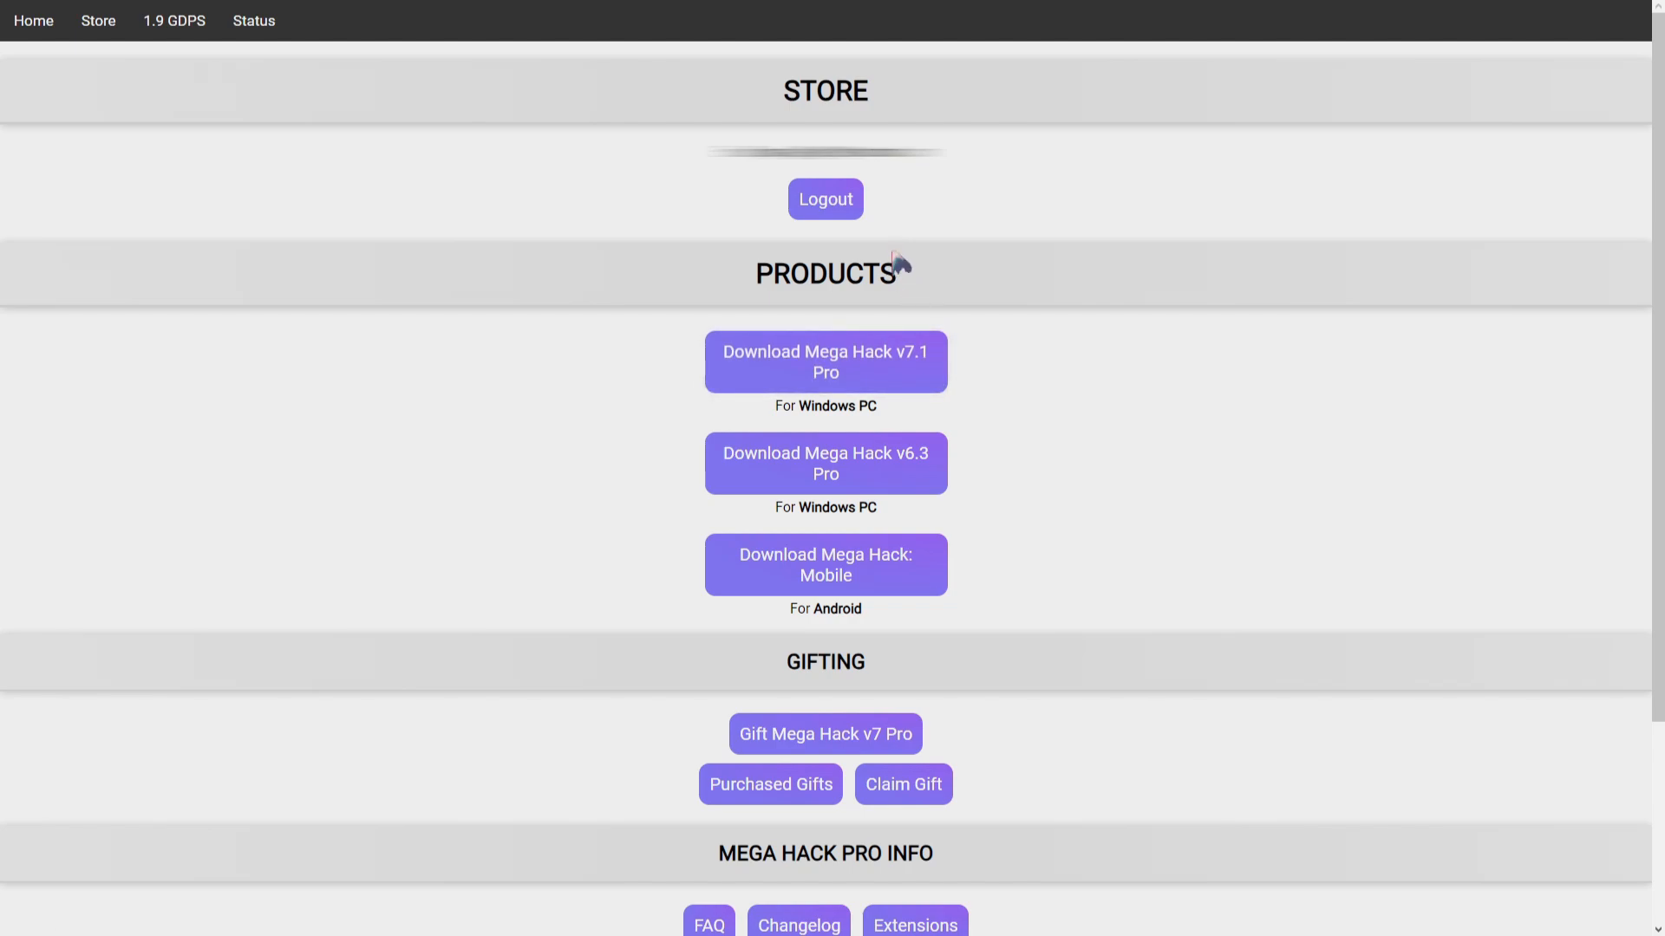
mouse_move(891, 292)
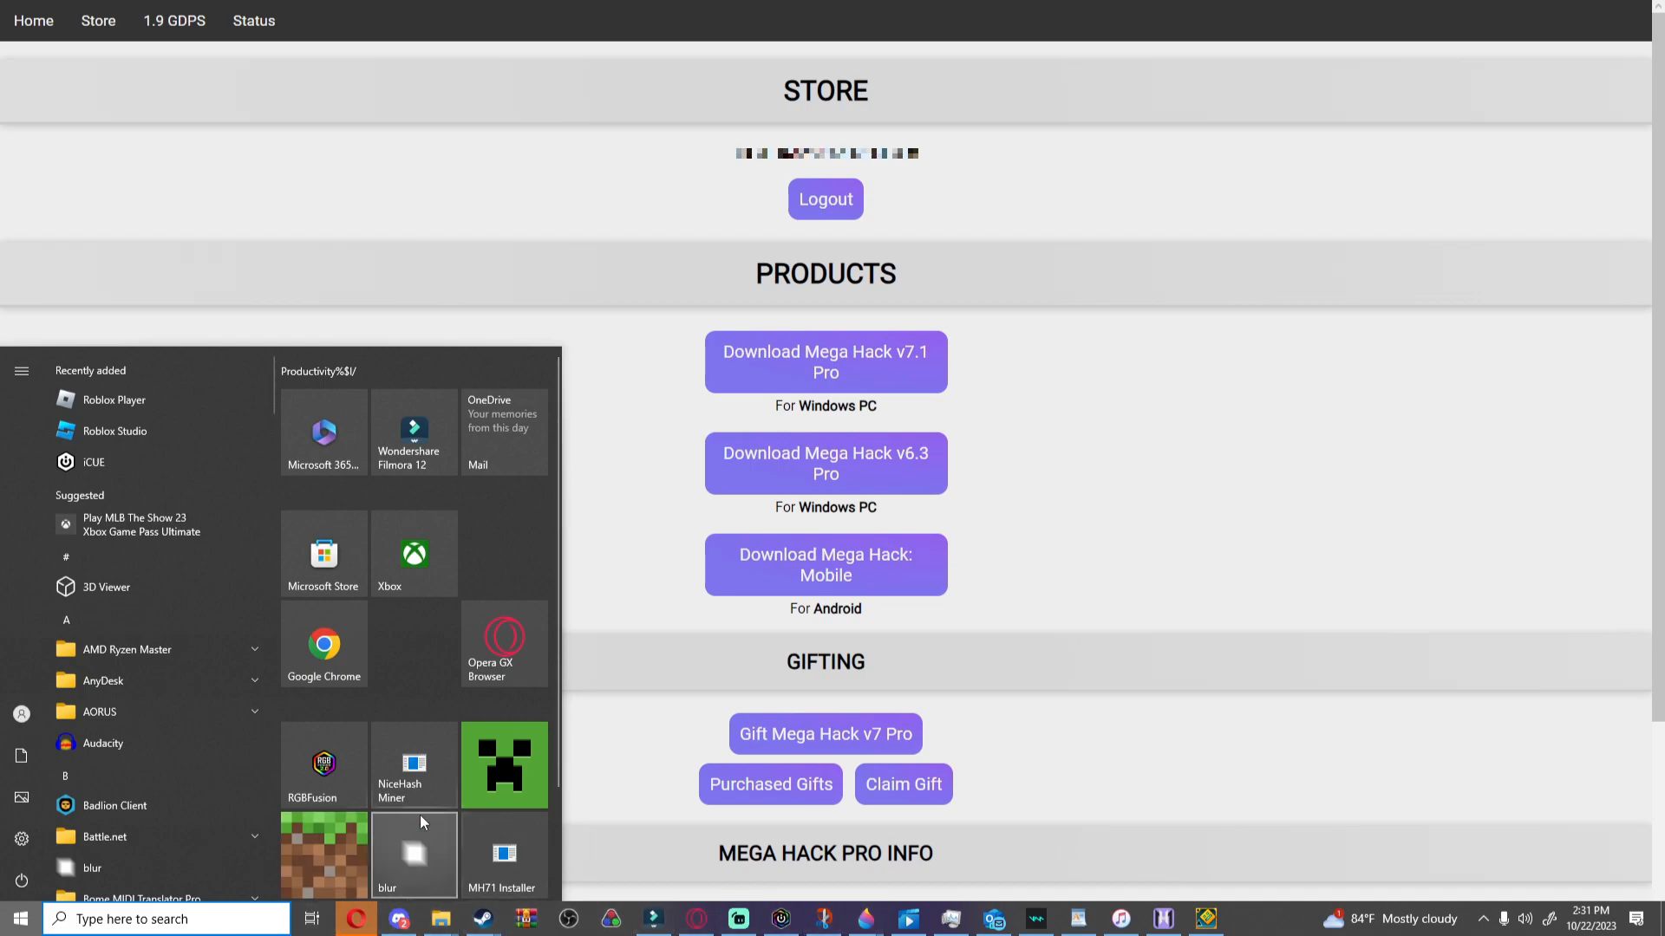
Step: Find the v71installer archive via 'v7' search, enter its folder and launch MH71 Installer
type("v7")
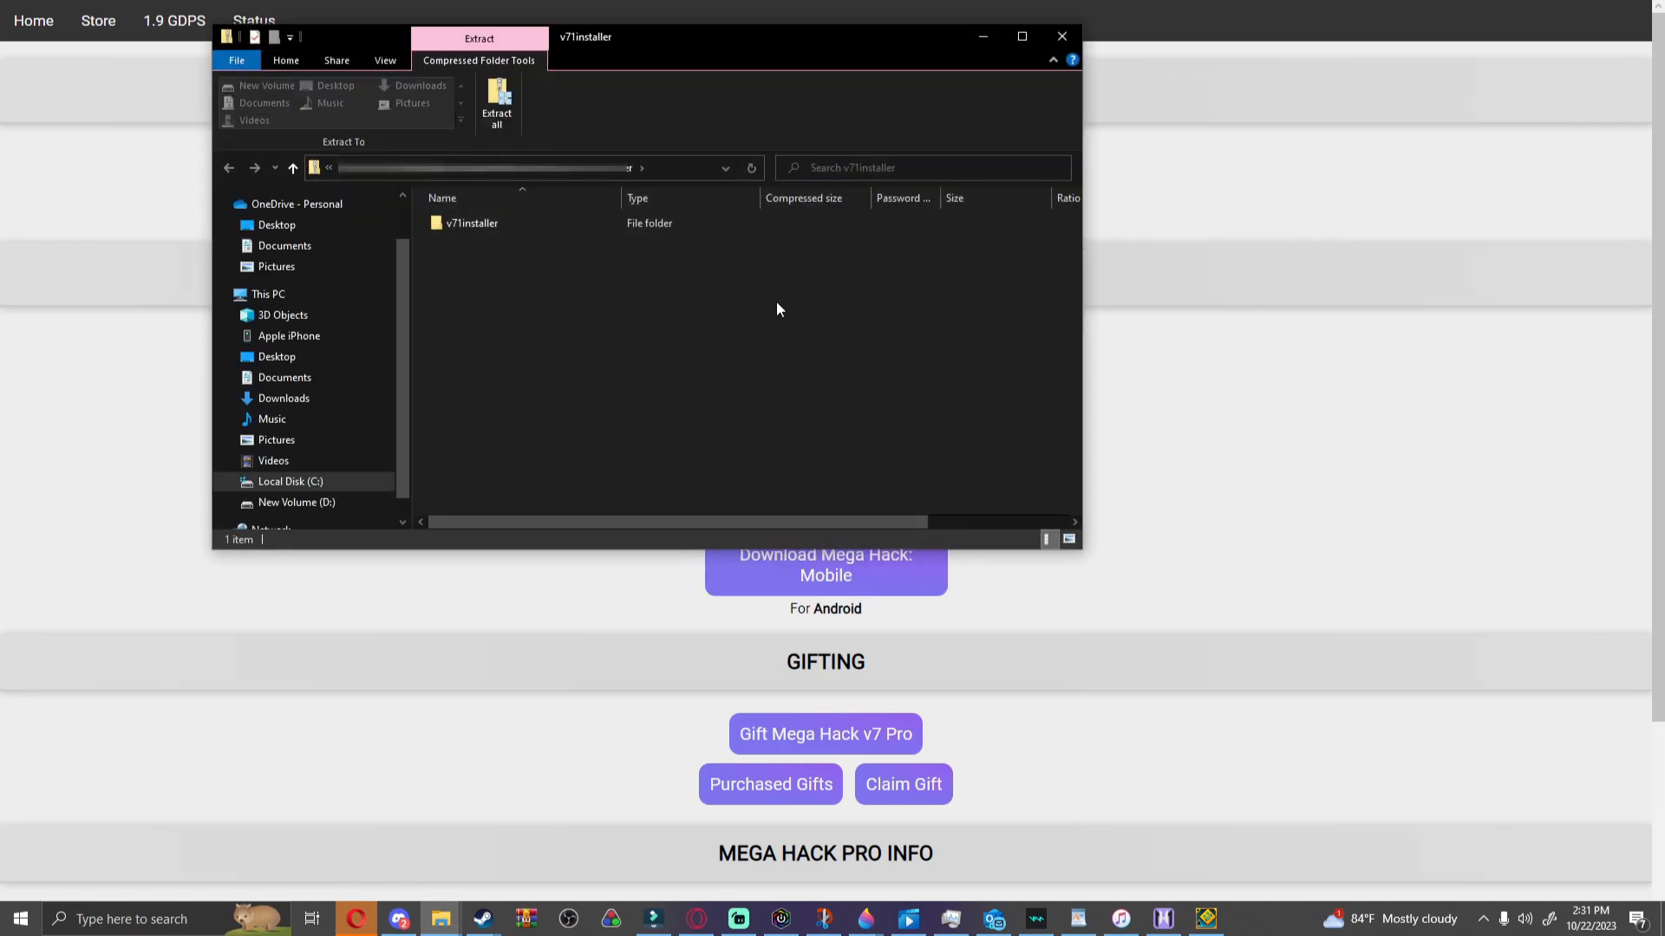
left_click(472, 224)
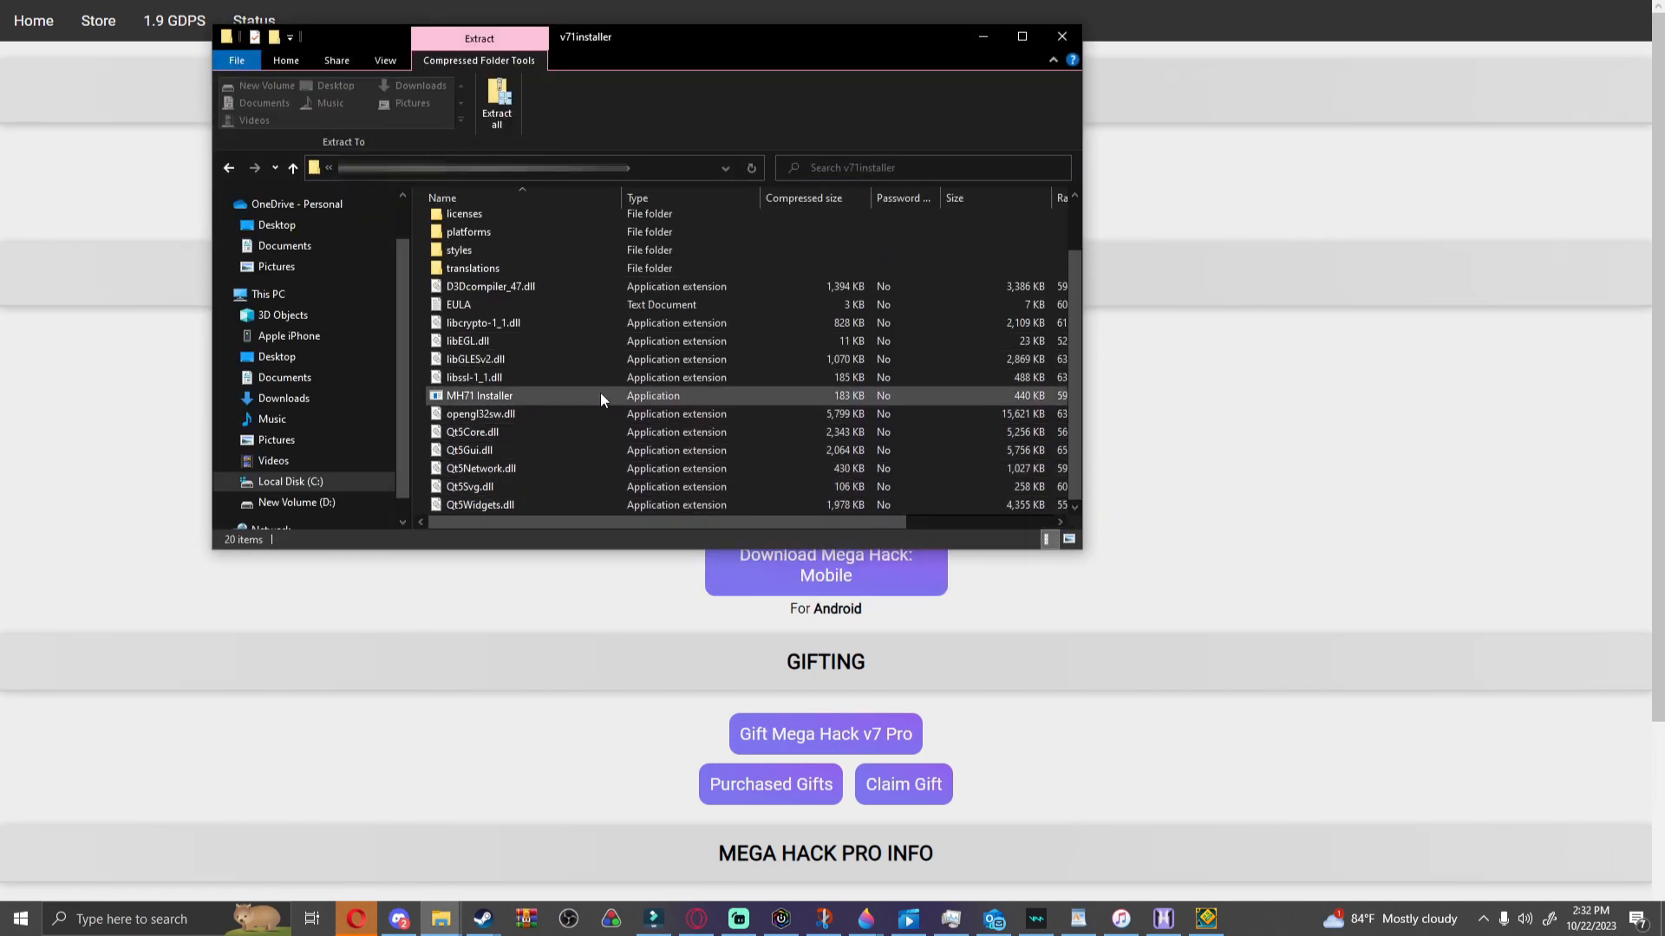
double_click(478, 395)
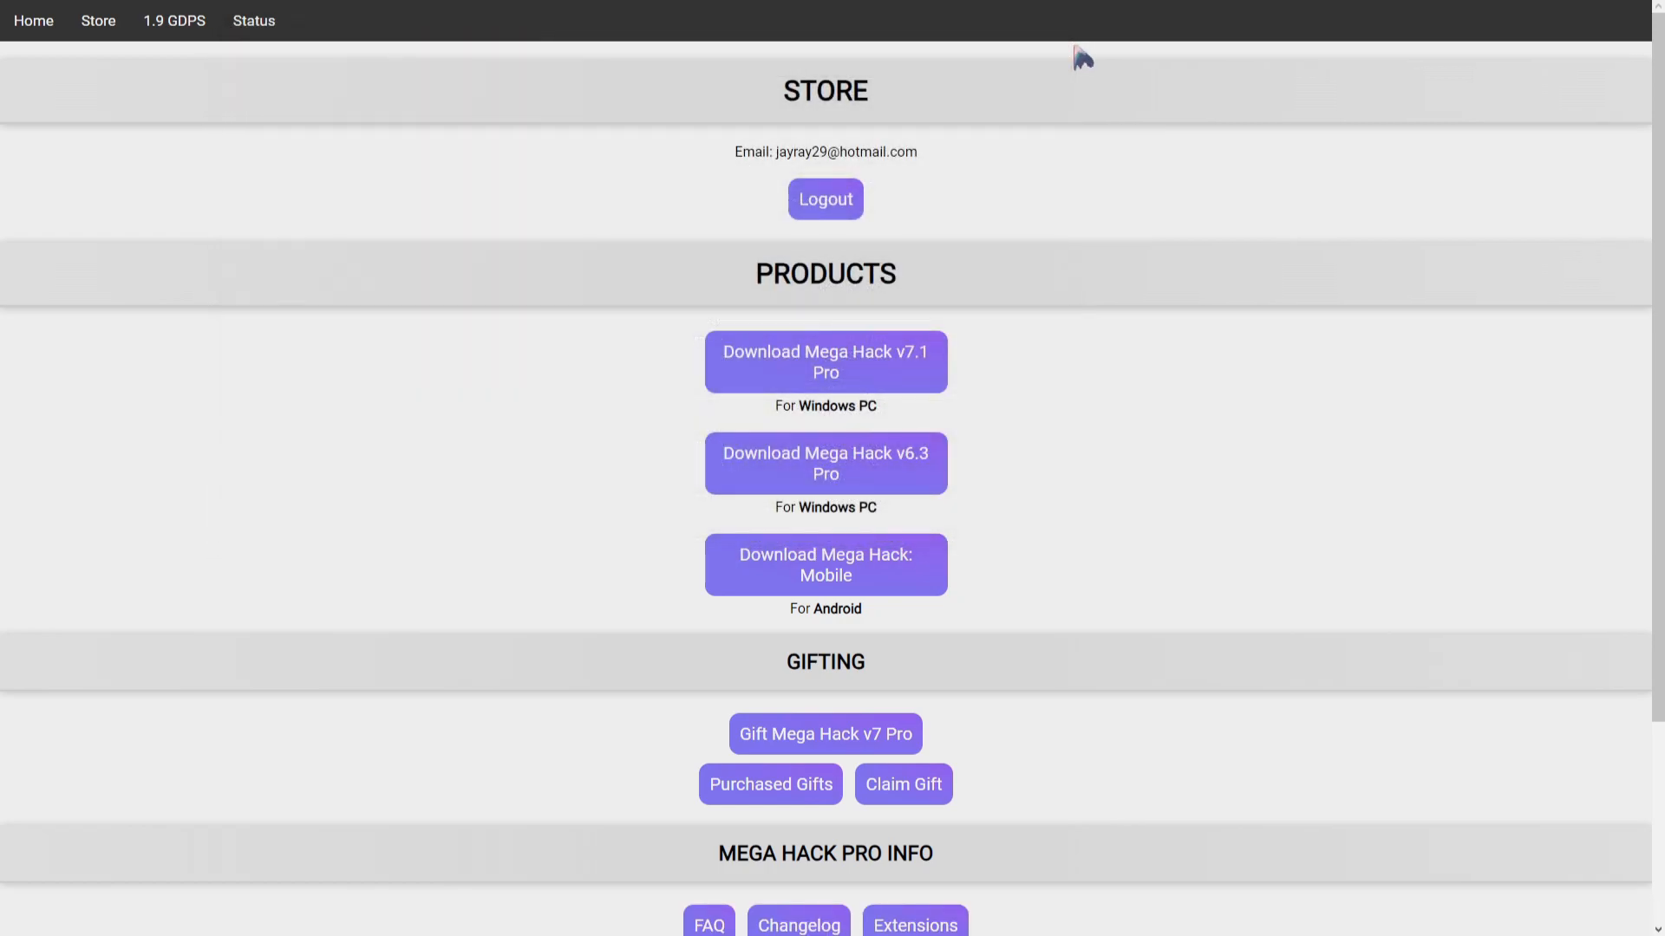
Step: Launch the Mega Hack v7 Pro installer window via a 'v71installer' taskbar search
type("v71installer")
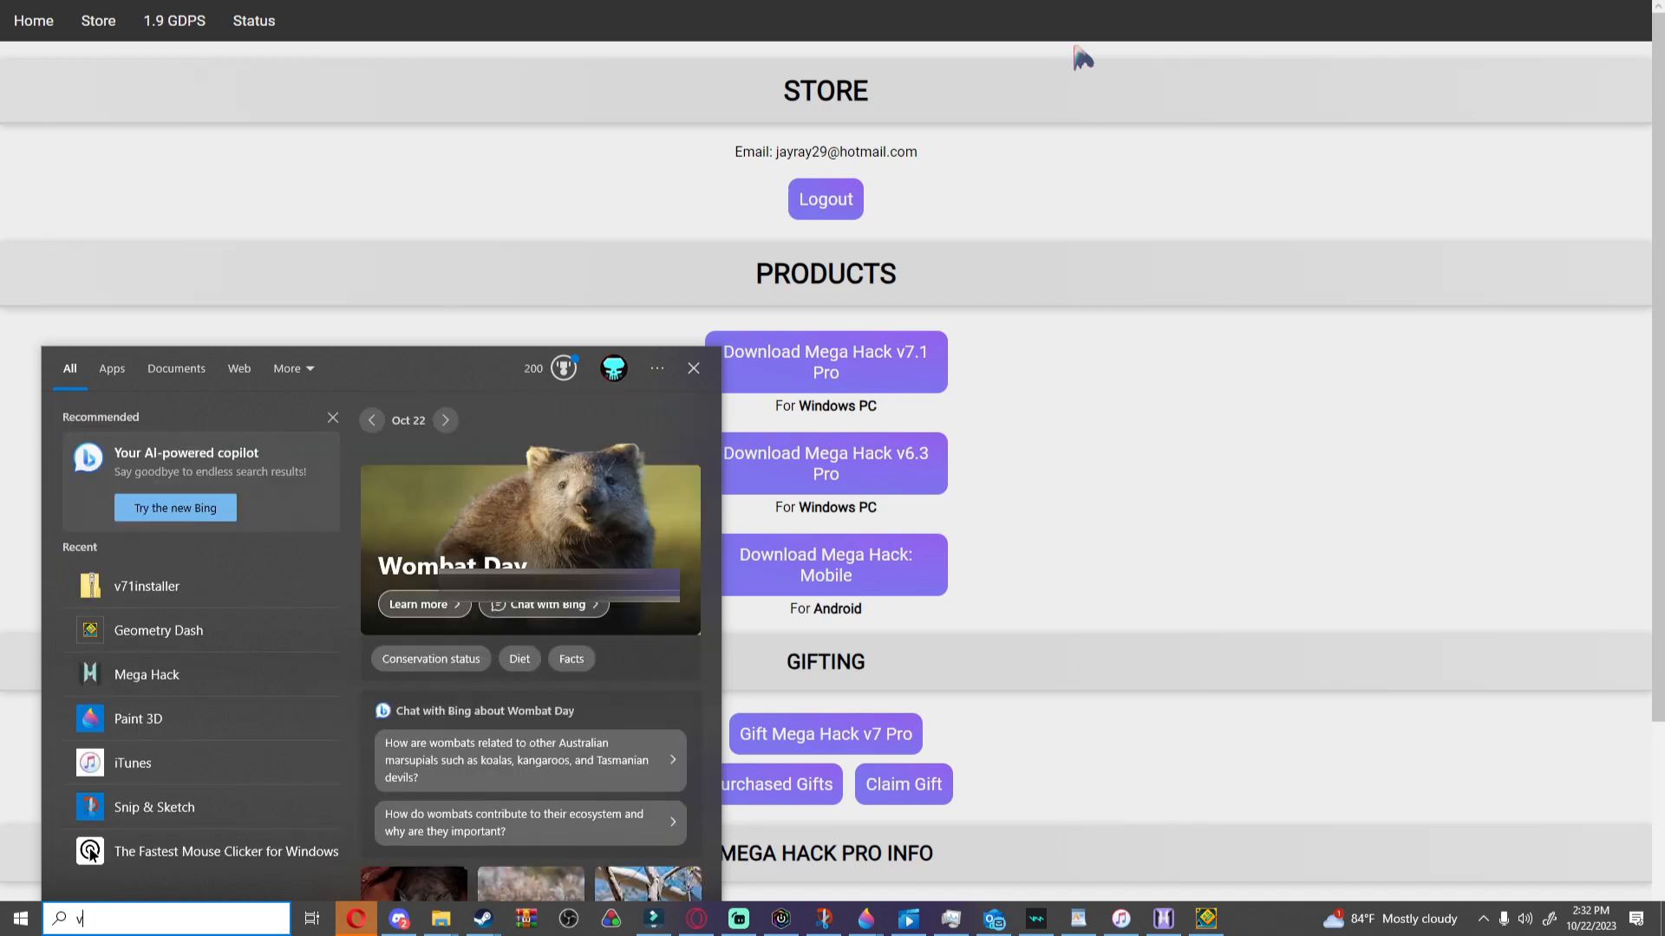
type("7")
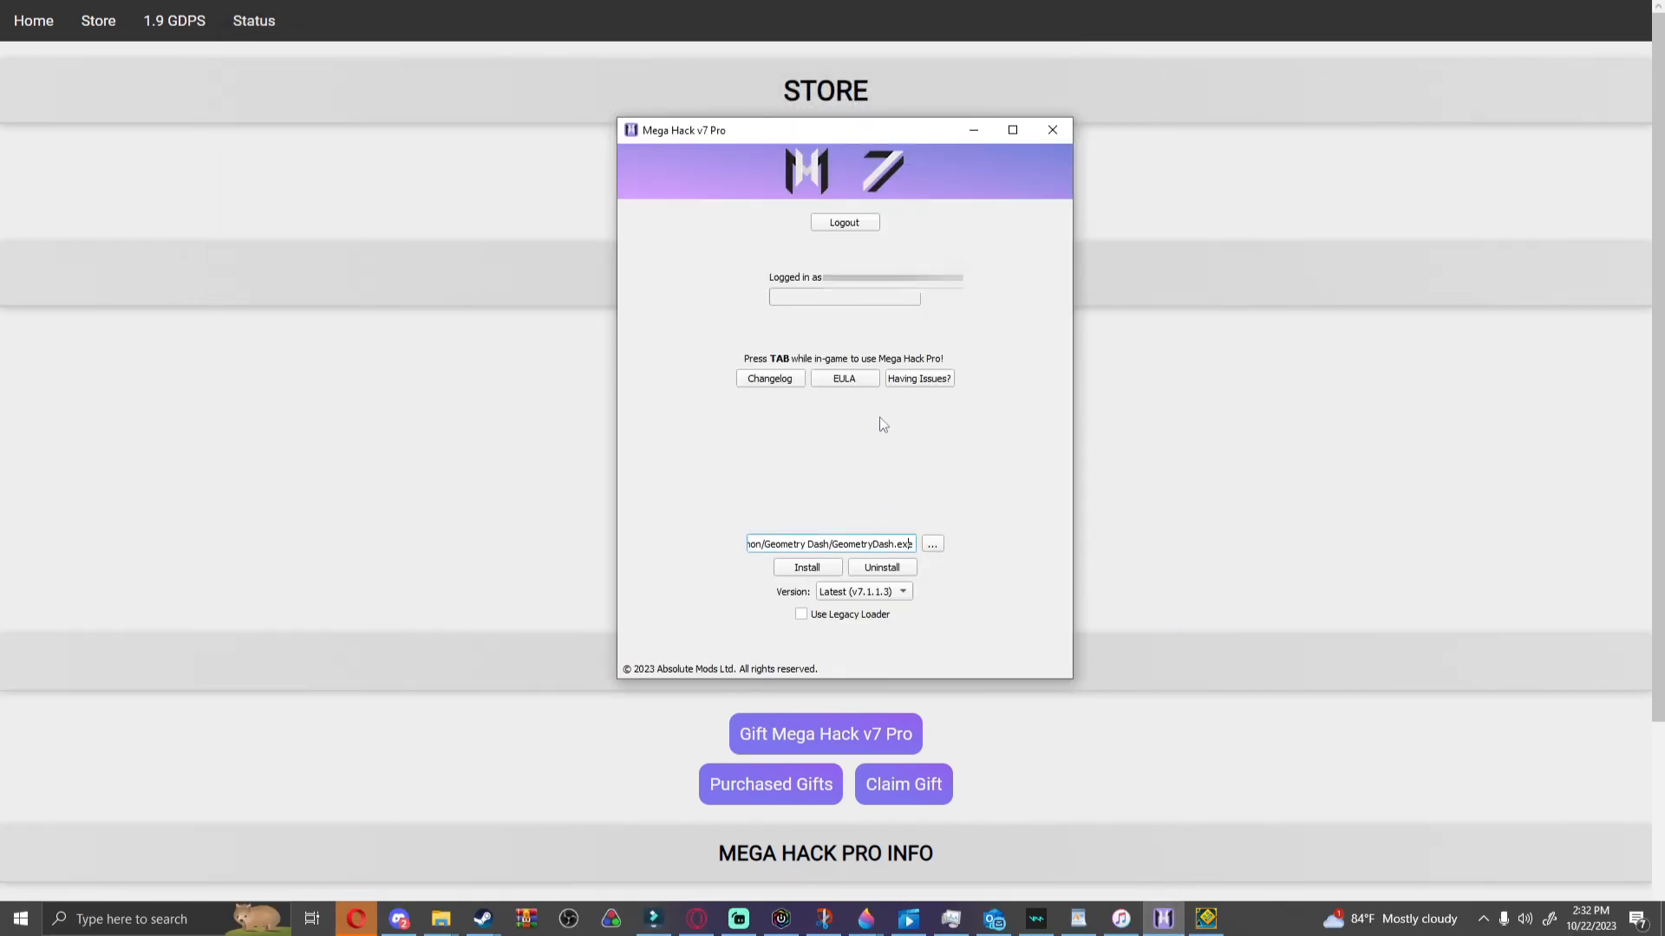
mouse_move(1030, 562)
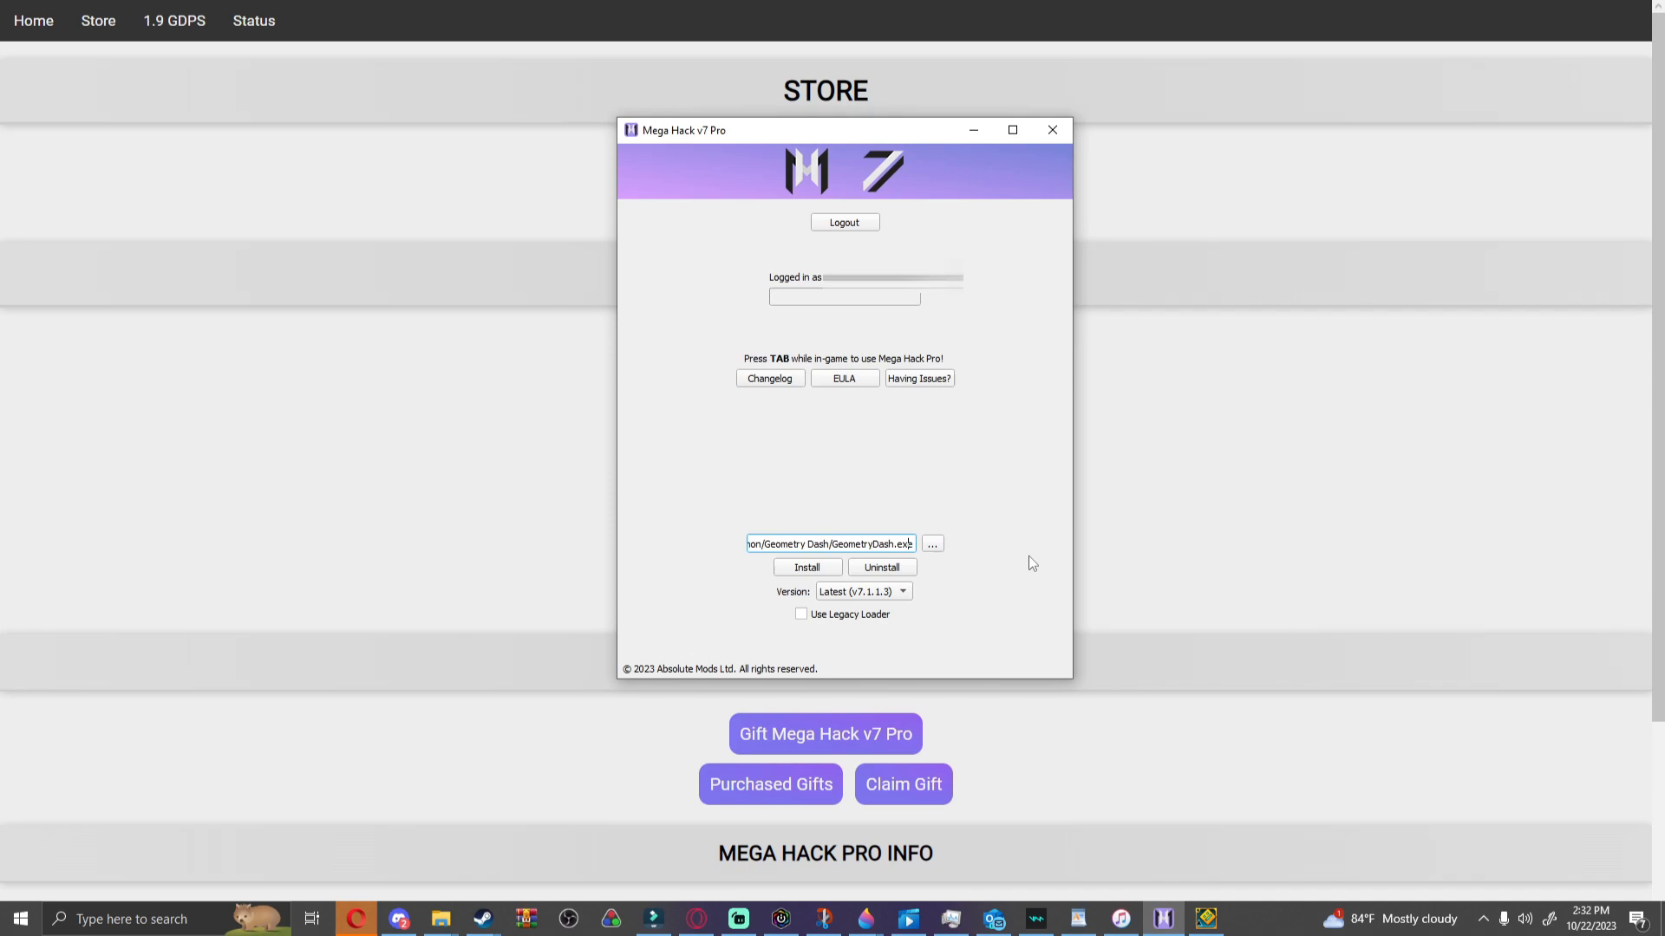
Step: Browse Geometry Dash's Steam install folder to verify the executable path, then return to the installer
left_click(801, 543)
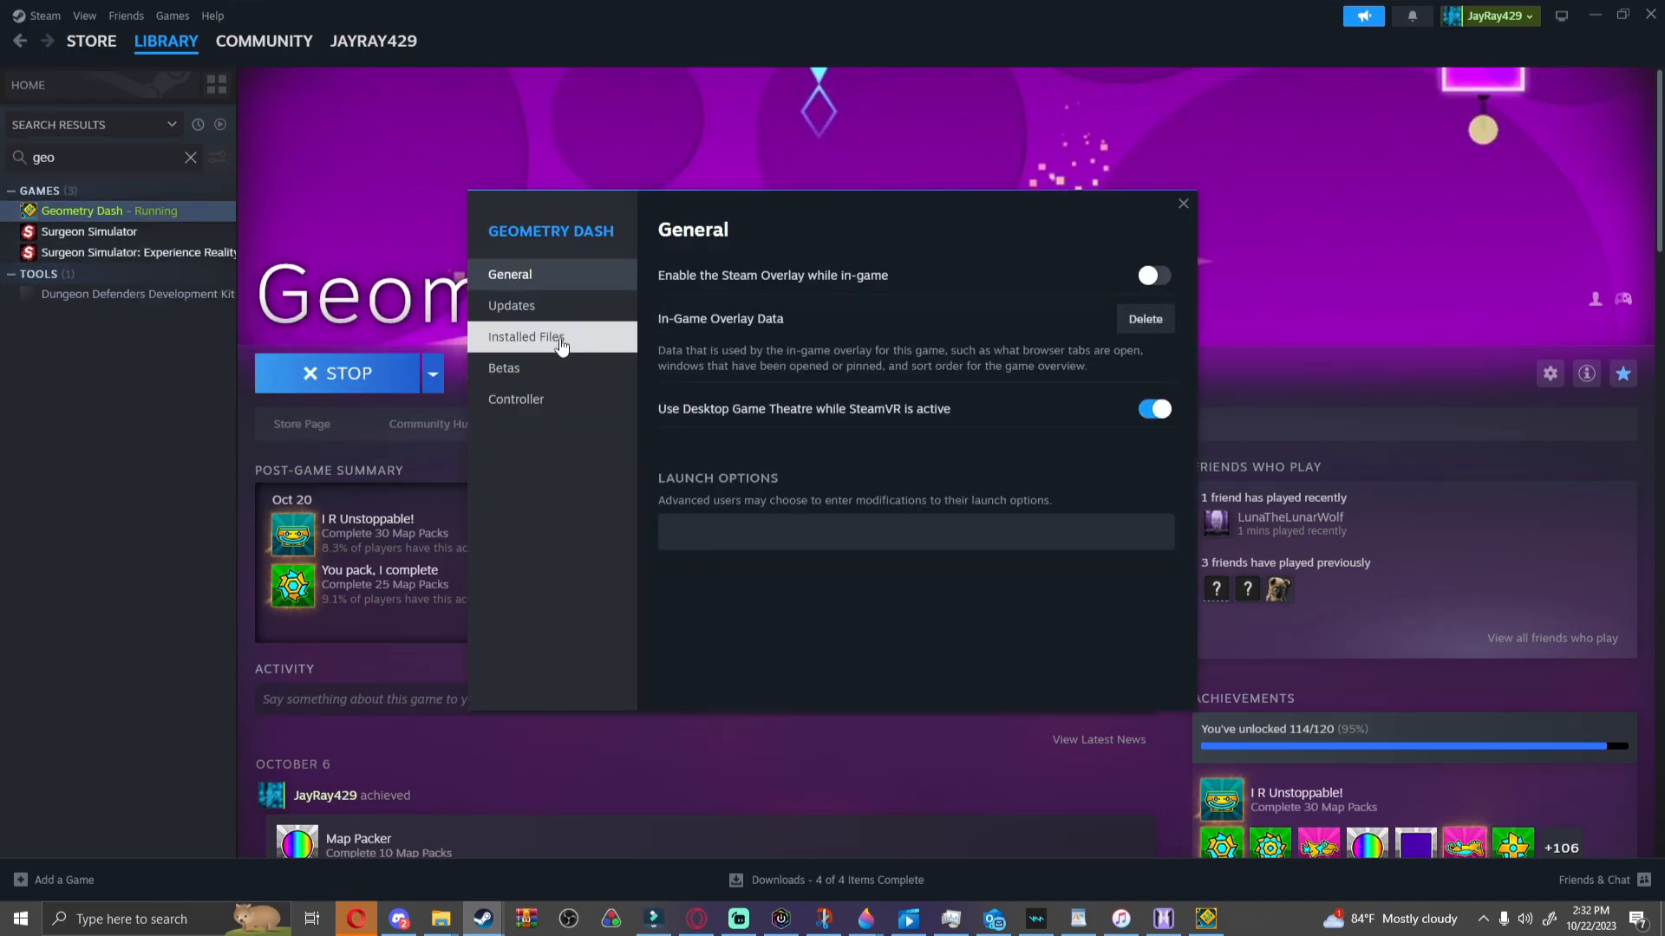
left_click(526, 337)
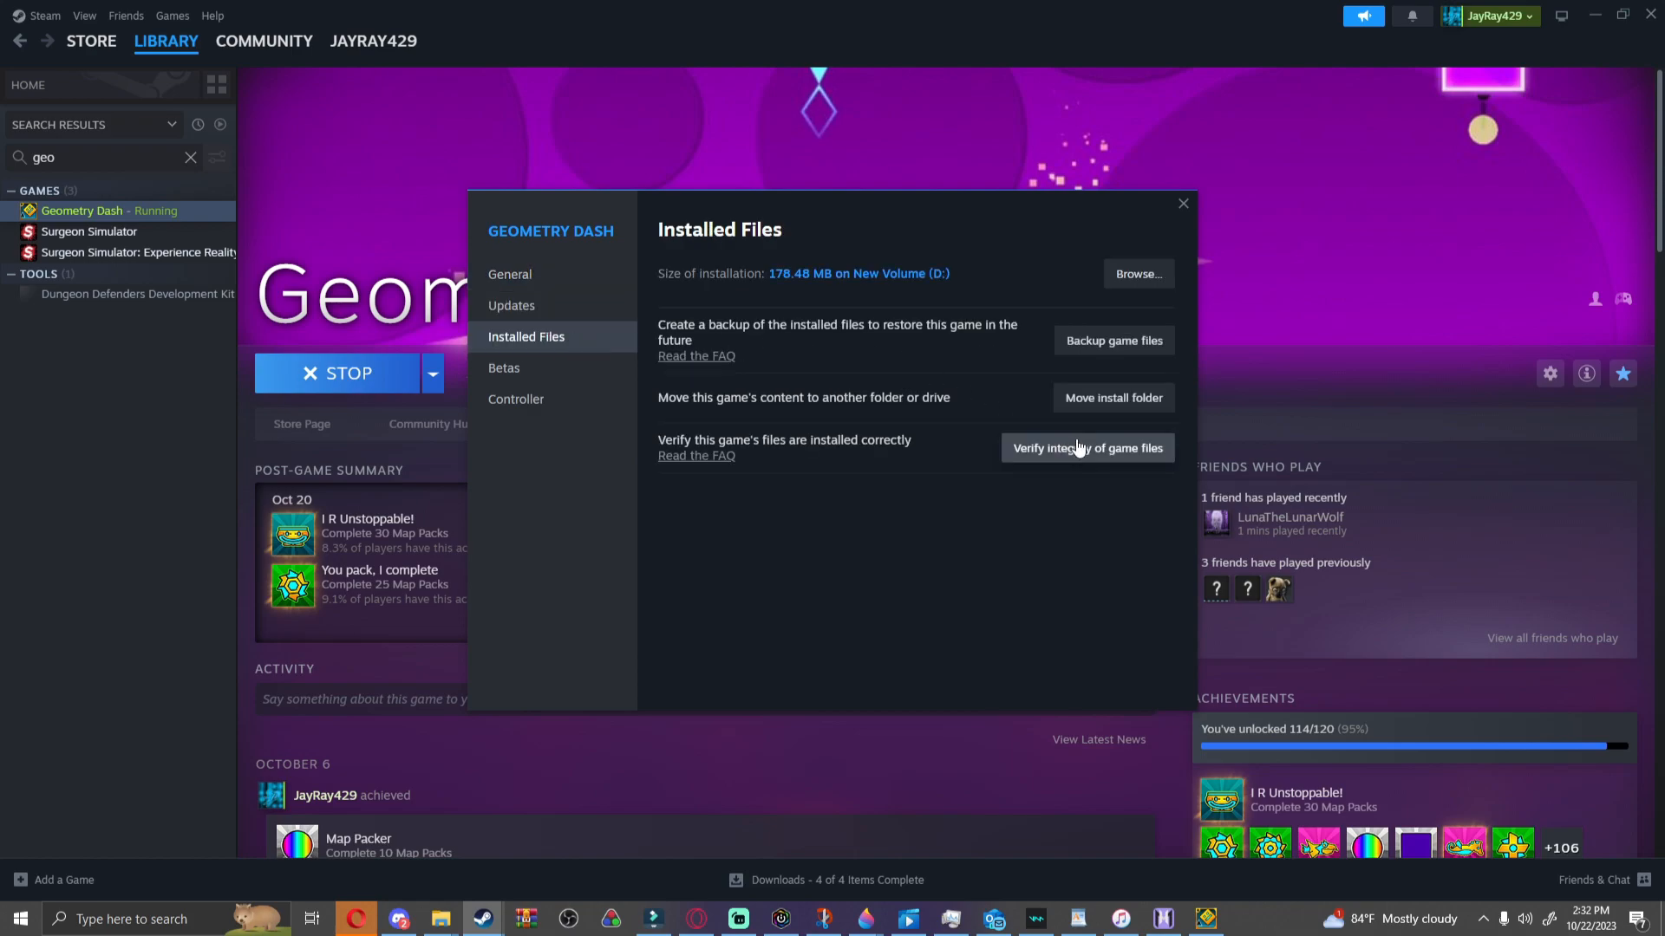
left_click(1137, 274)
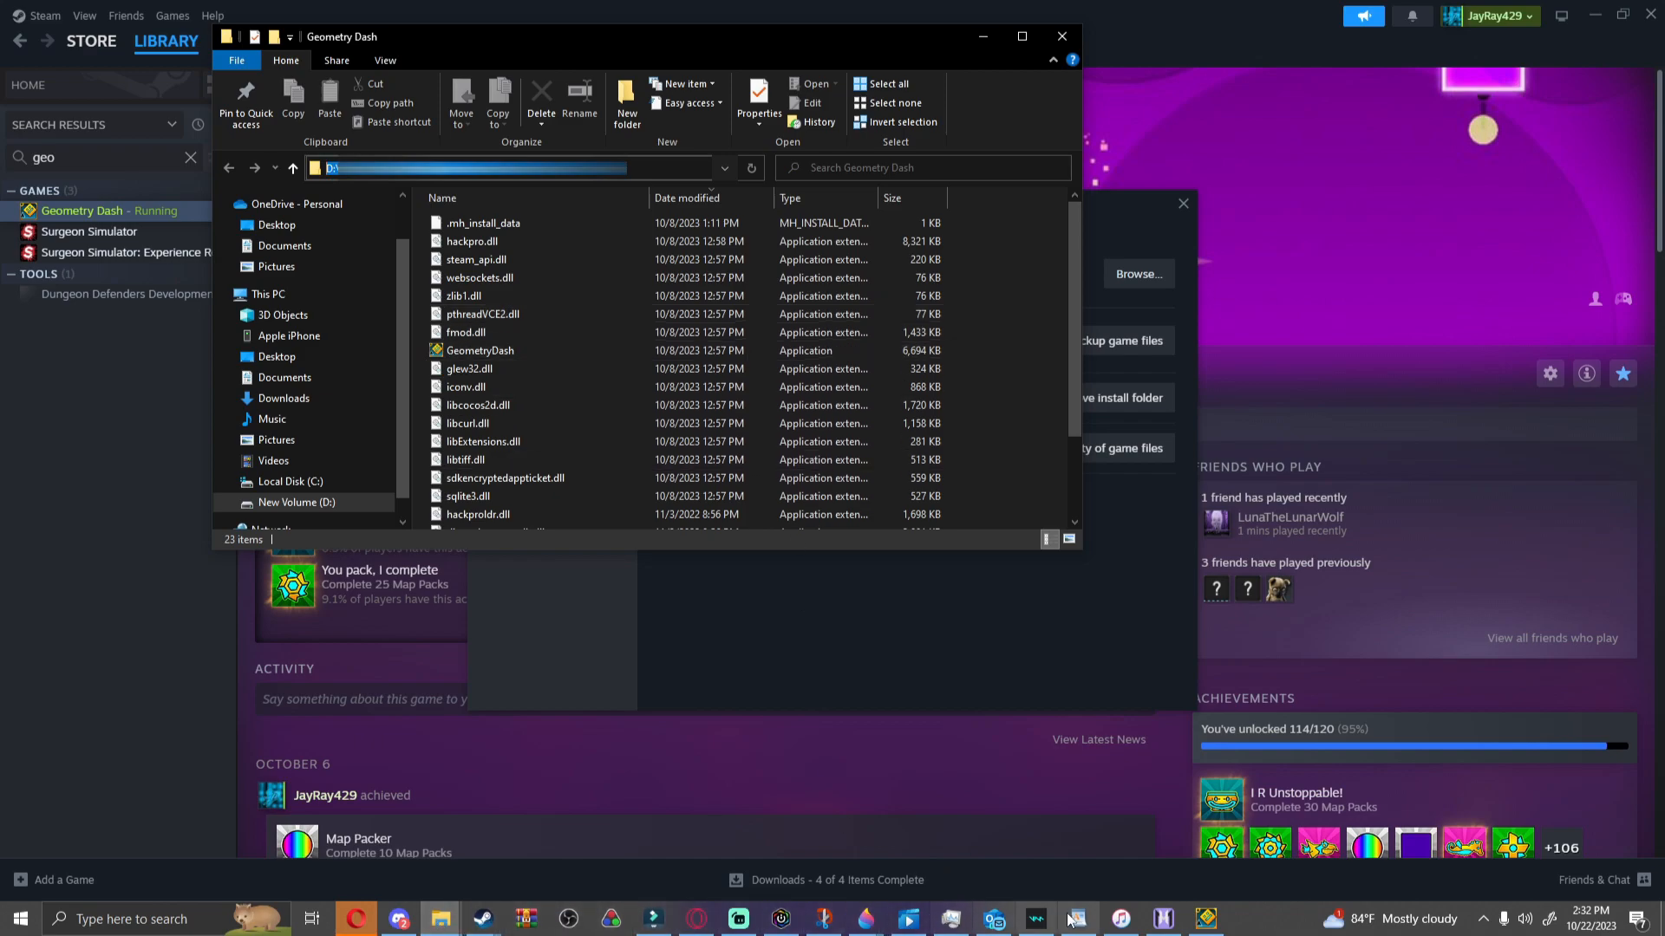
left_click(1075, 919)
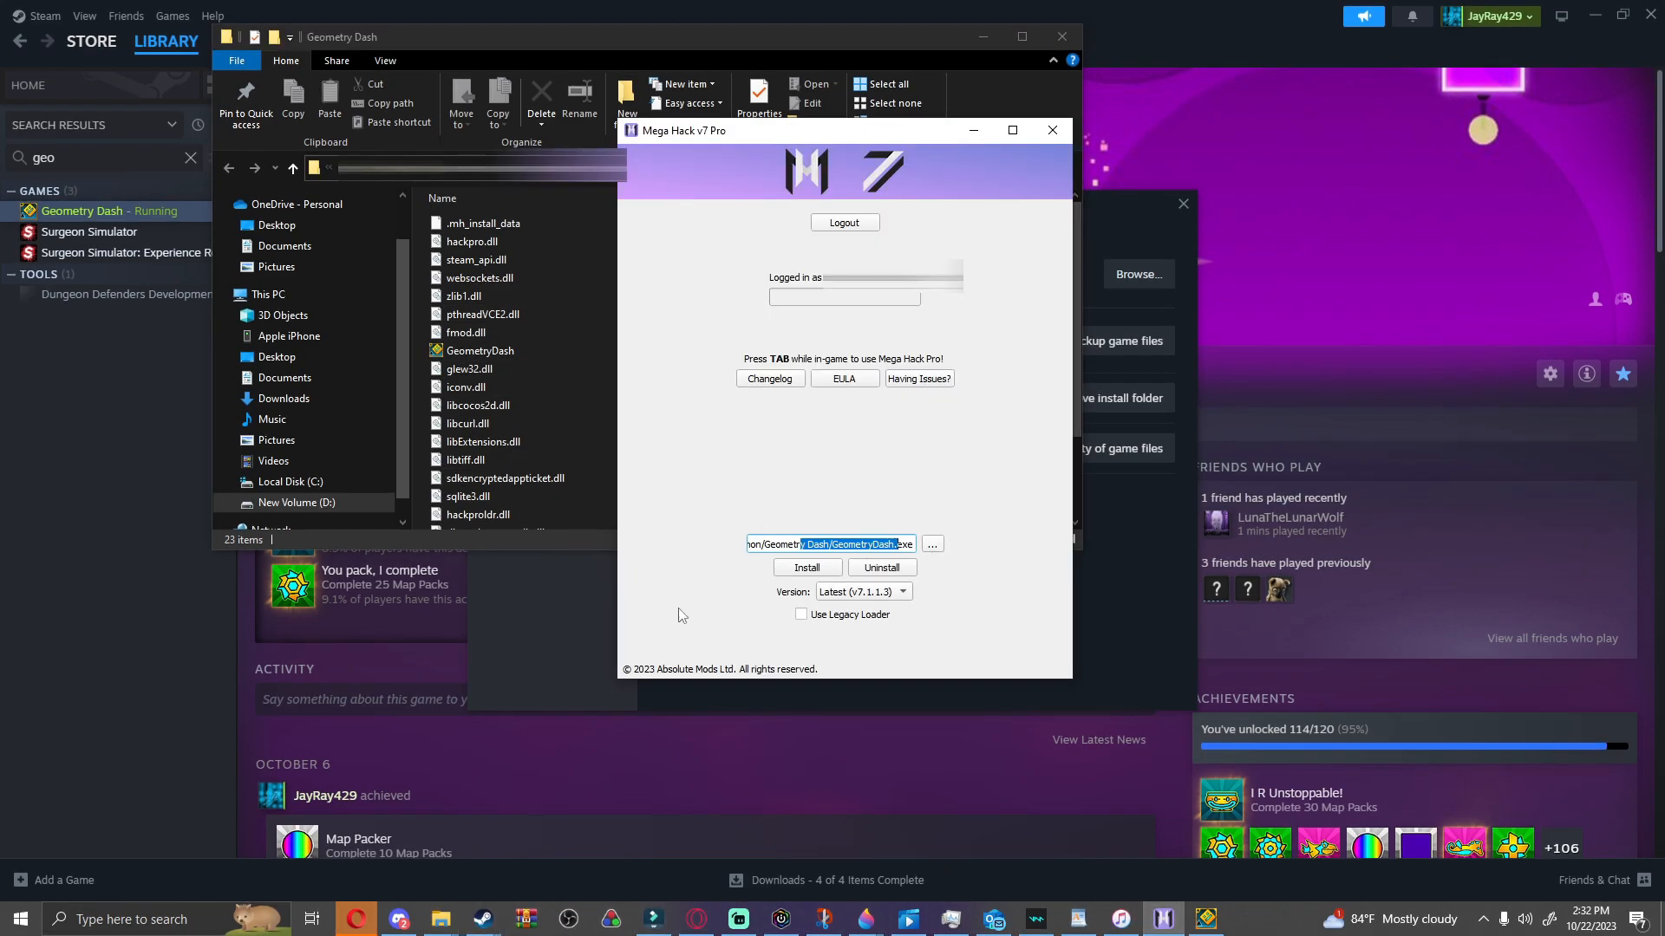